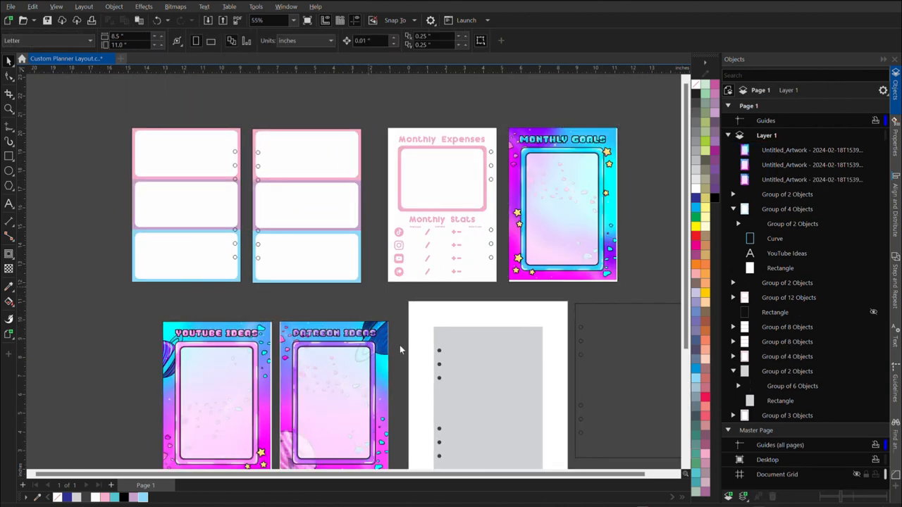
- Send the gradient artwork behind the page layouts and select the YouTube Ideas group
{"action": "left_click", "coordinate": [441, 176]}
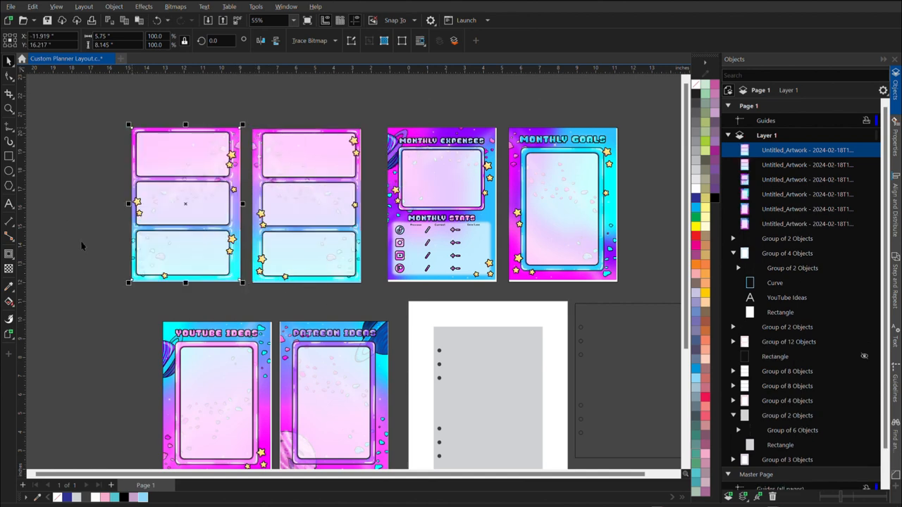
{"action": "left_click", "coordinate": [787, 254]}
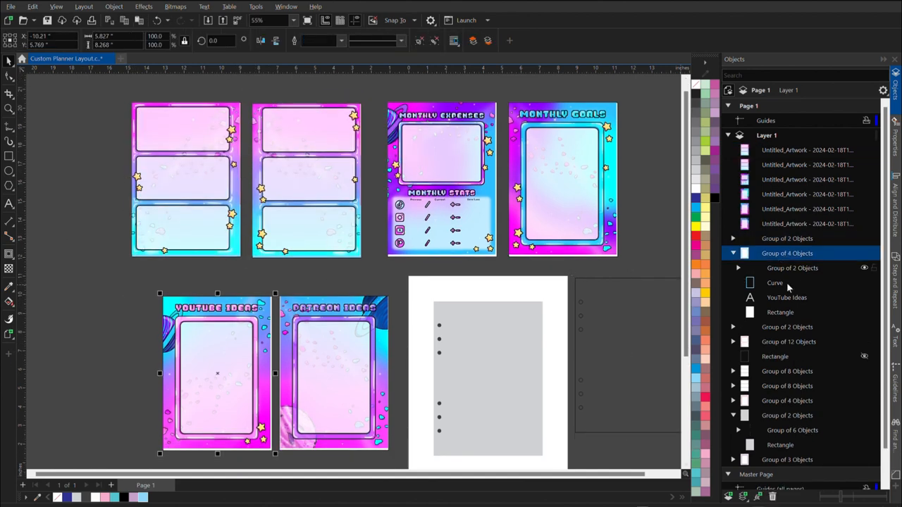